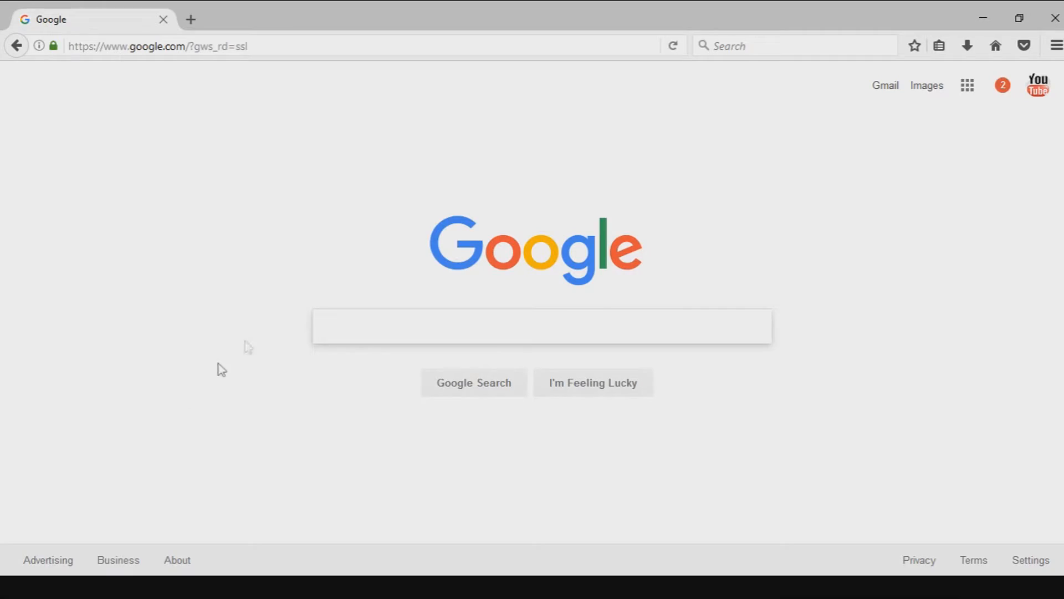
{"action": "mouse_move", "coordinate": [316, 362]}
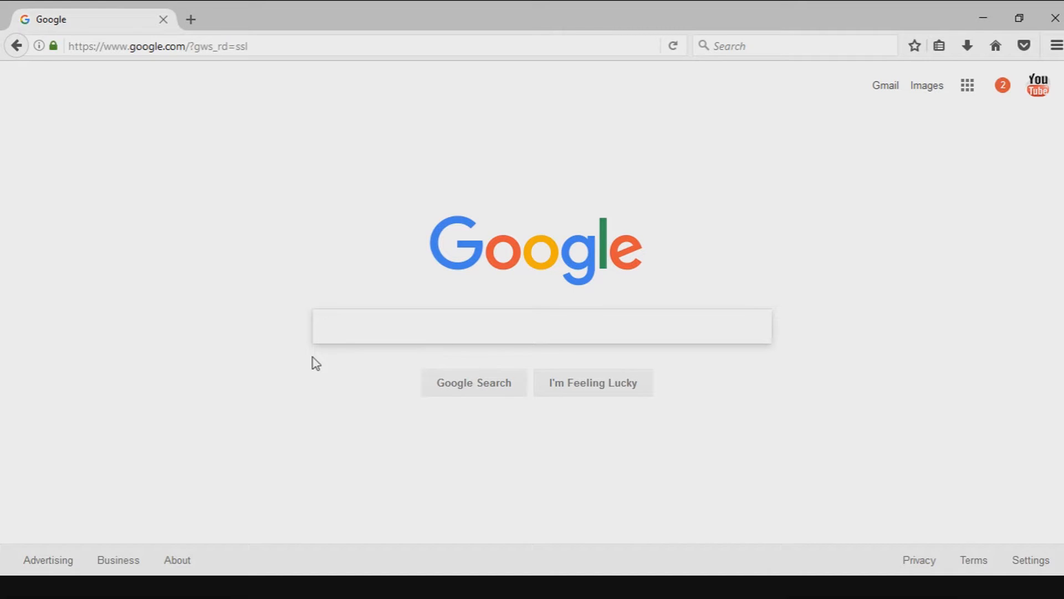
{"action": "mouse_move", "coordinate": [294, 323]}
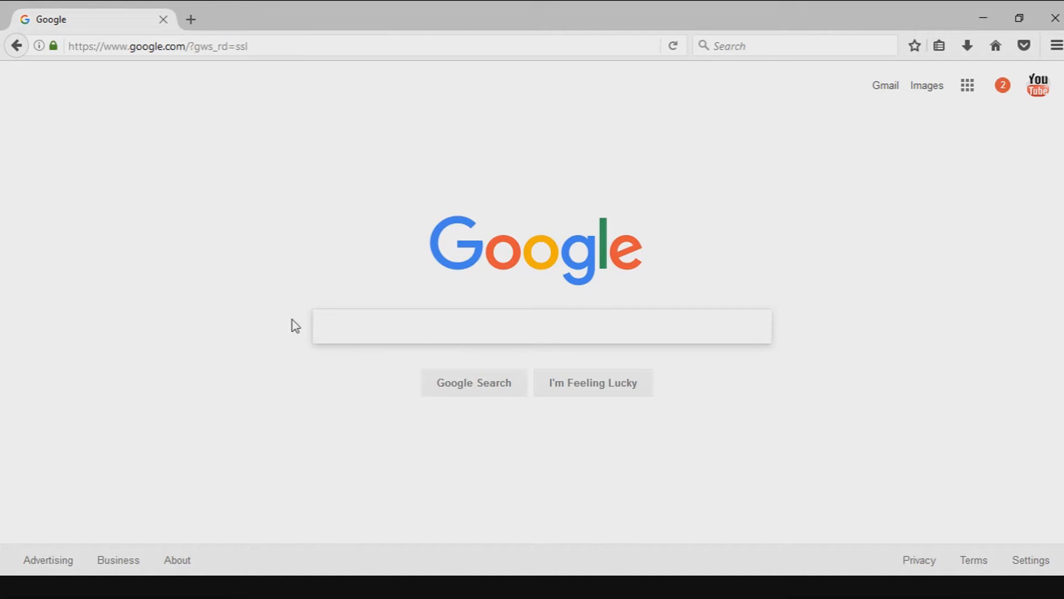
Search Google for 'slither.io' and go to the official slither.io result.
{"action": "left_click", "coordinate": [541, 326]}
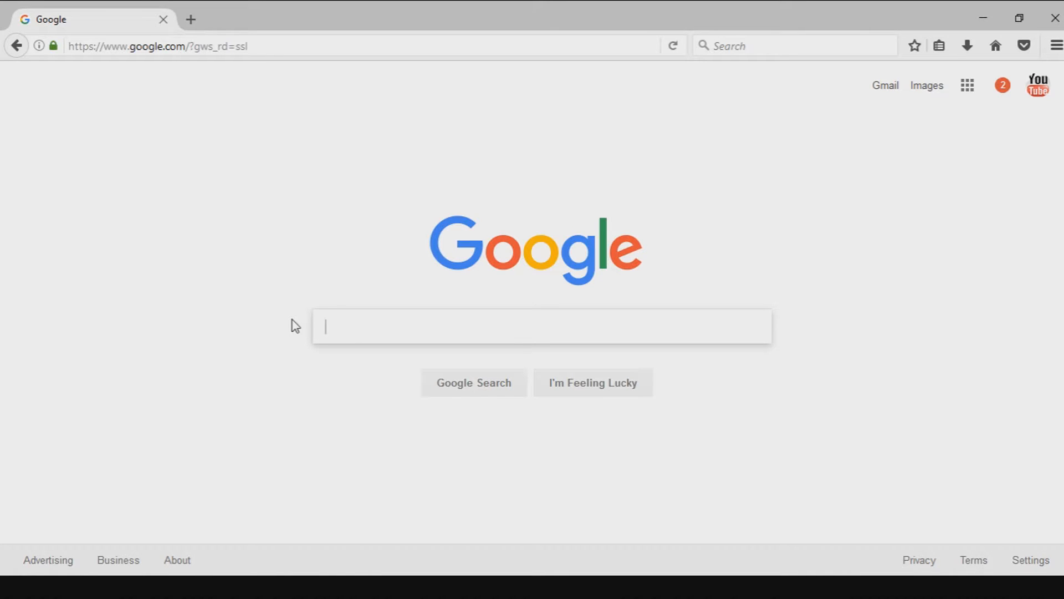
{"action": "mouse_move", "coordinate": [328, 310]}
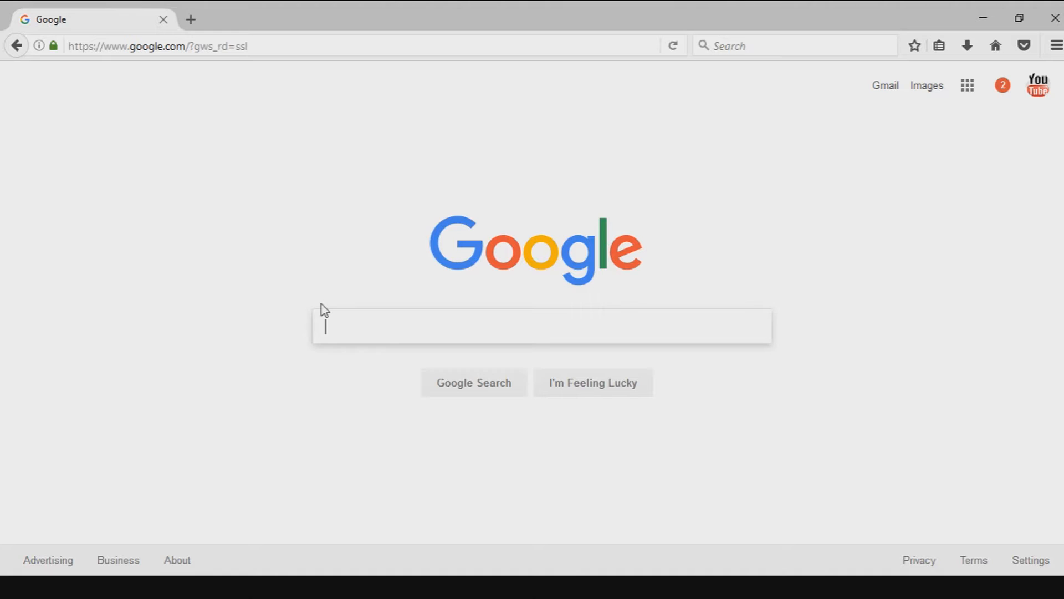
{"action": "mouse_move", "coordinate": [334, 286]}
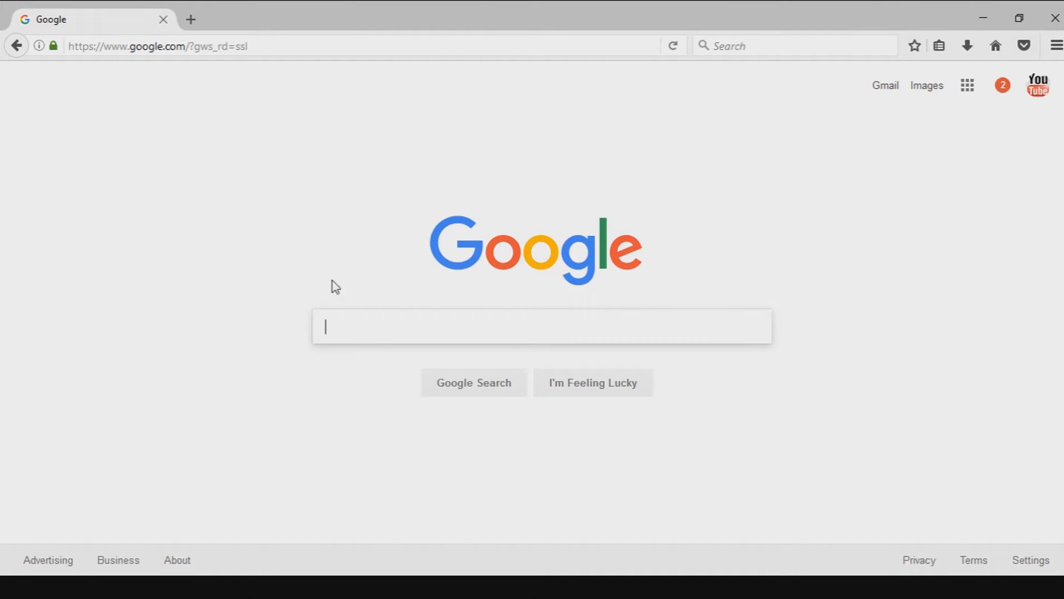
{"action": "mouse_move", "coordinate": [199, 234]}
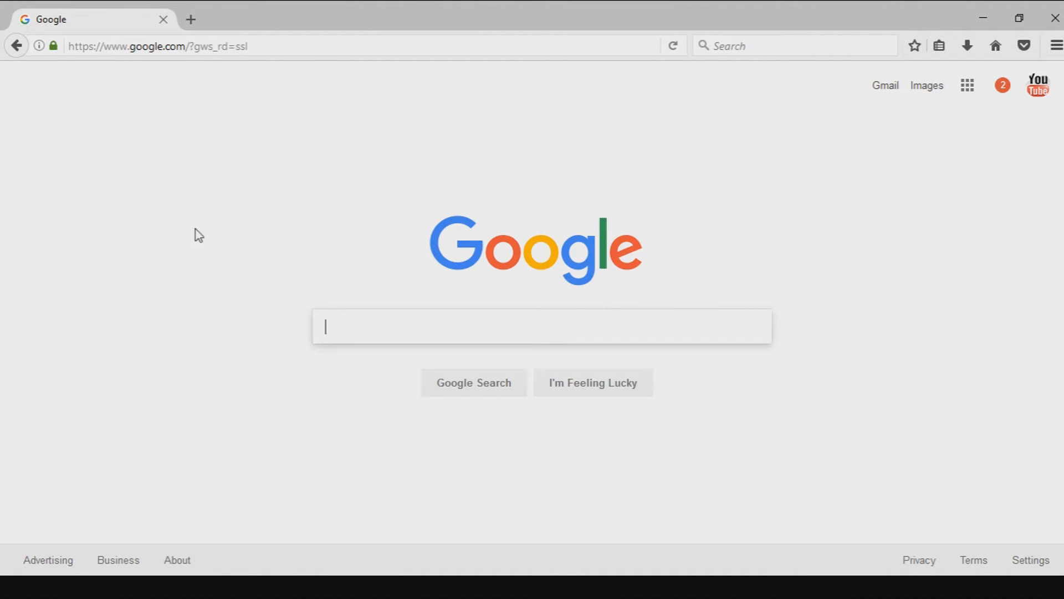
{"action": "mouse_move", "coordinate": [208, 249]}
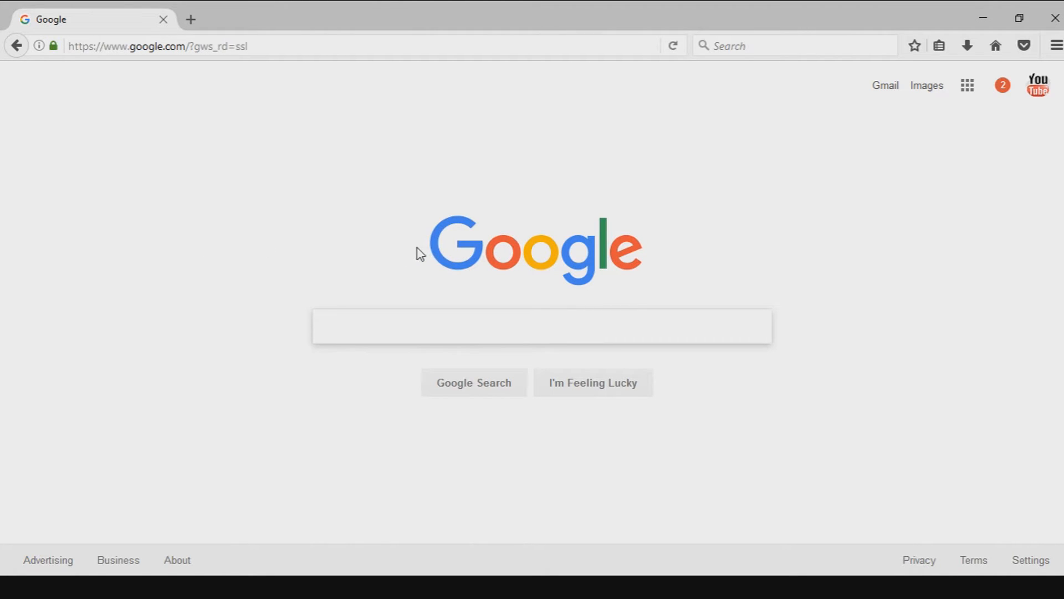
{"action": "mouse_move", "coordinate": [408, 257]}
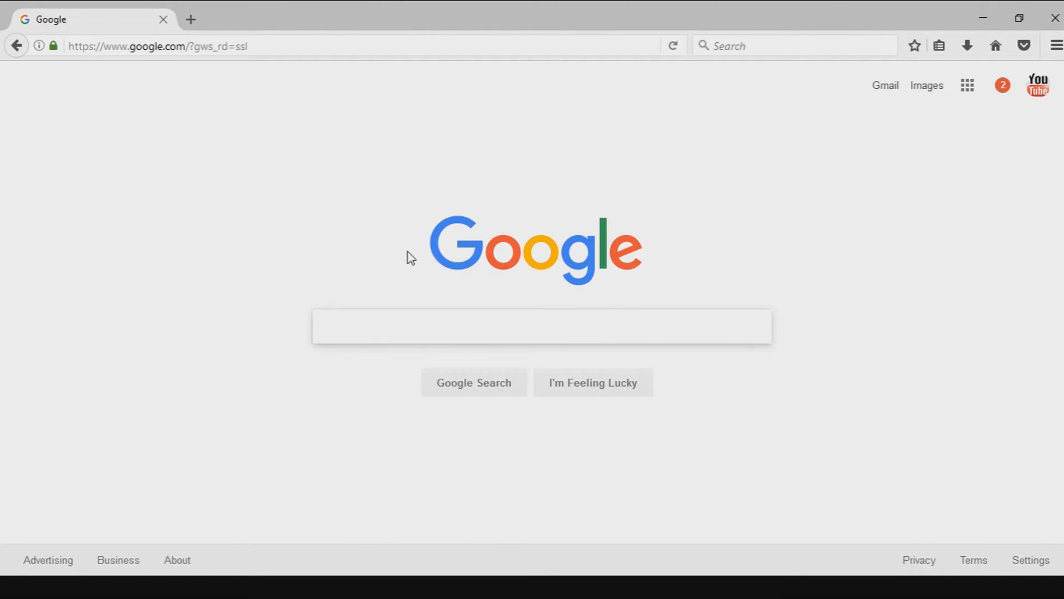
{"action": "mouse_move", "coordinate": [408, 253]}
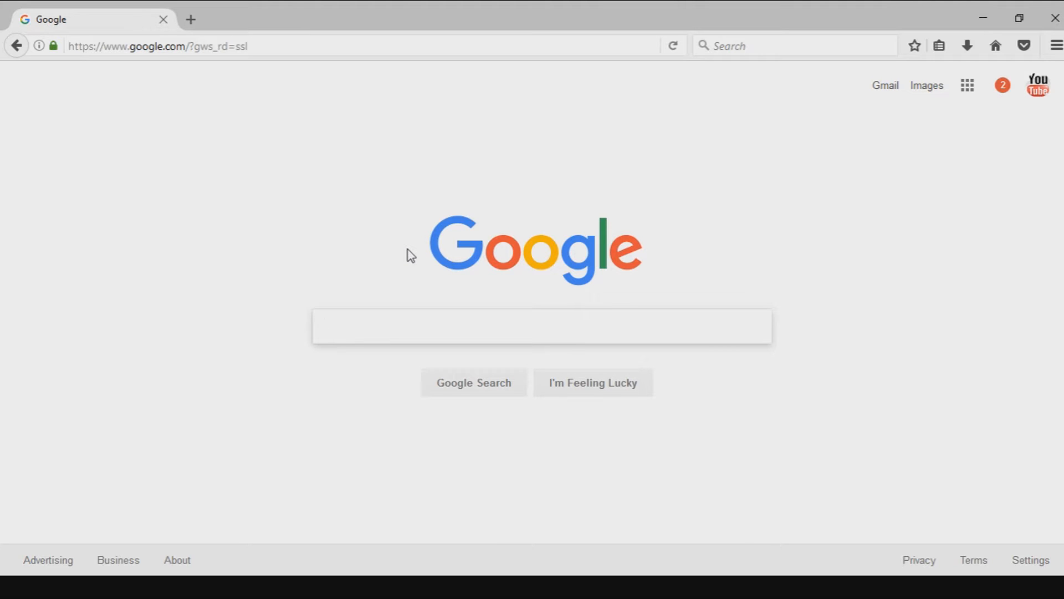
{"action": "left_click", "coordinate": [541, 326]}
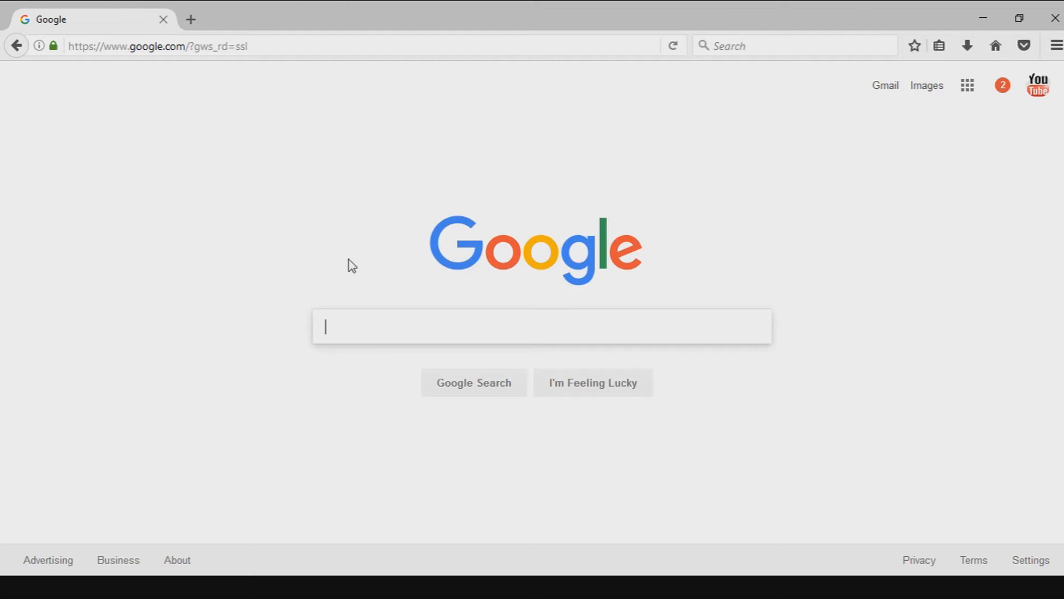
{"action": "mouse_move", "coordinate": [454, 257]}
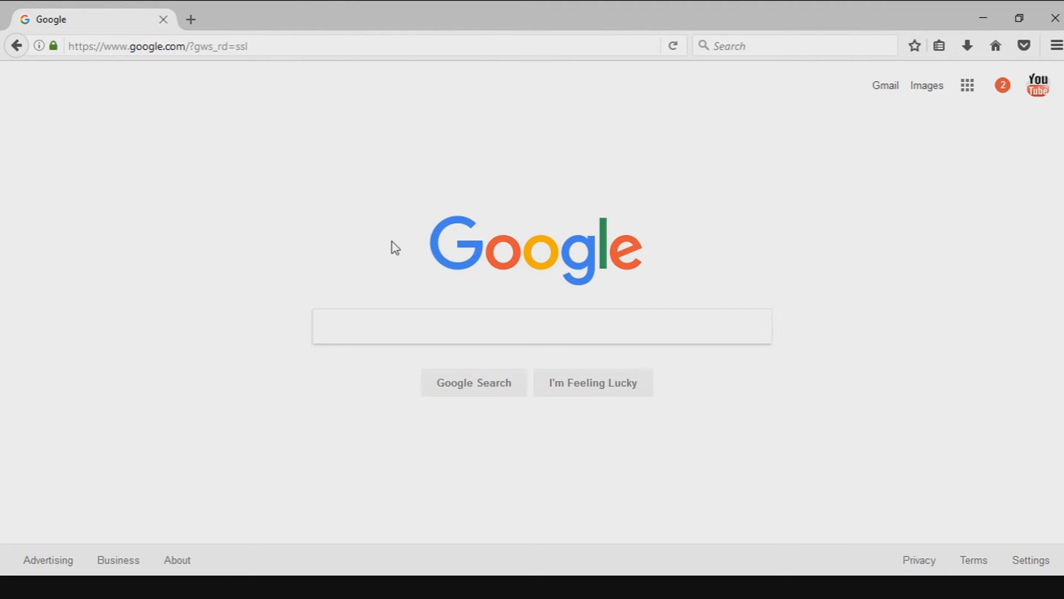
{"action": "mouse_move", "coordinate": [353, 109]}
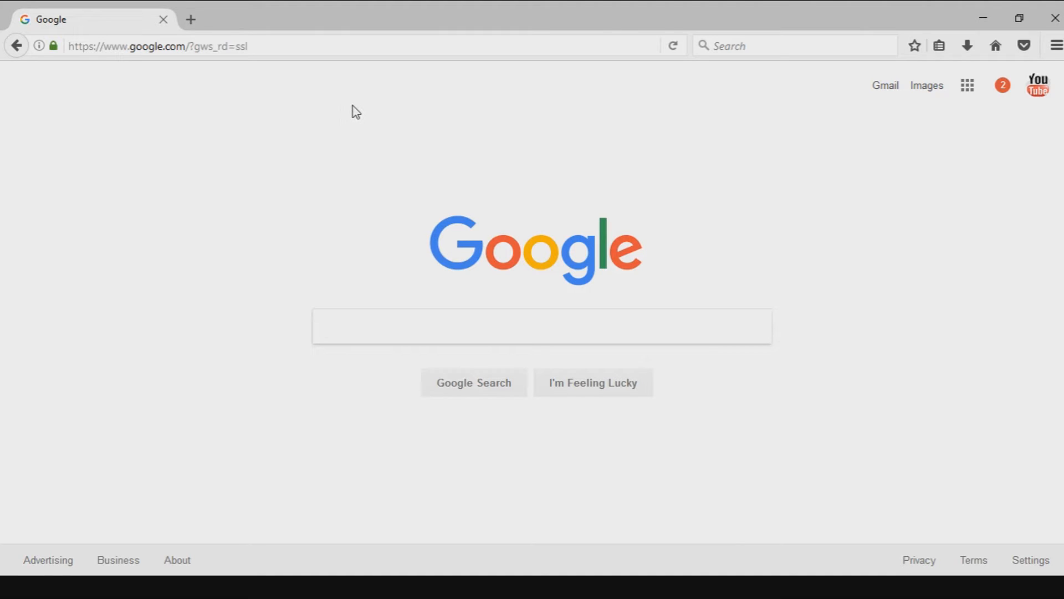
{"action": "mouse_move", "coordinate": [364, 100]}
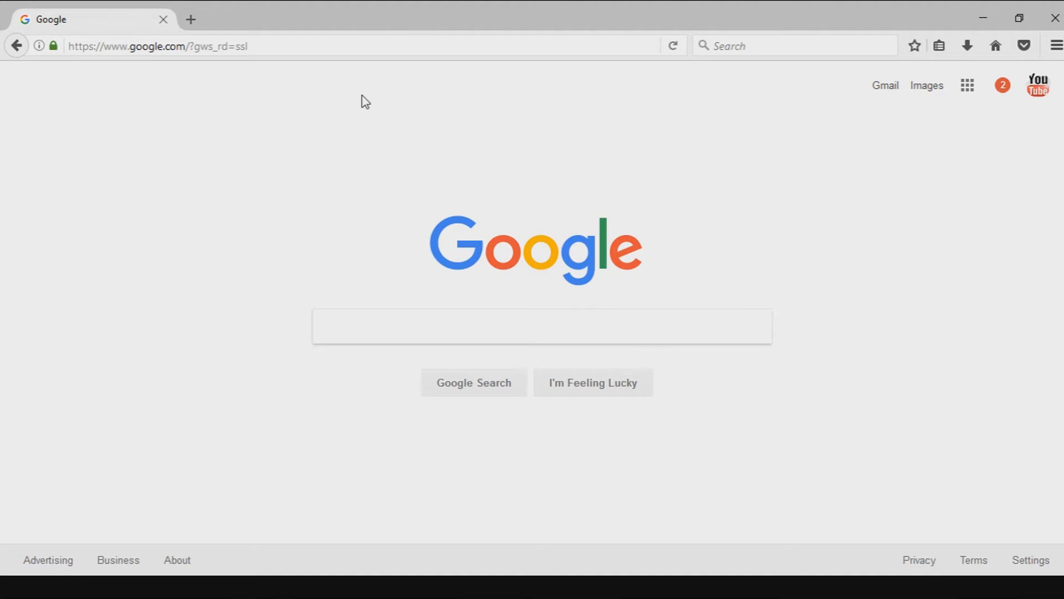
{"action": "mouse_move", "coordinate": [379, 166]}
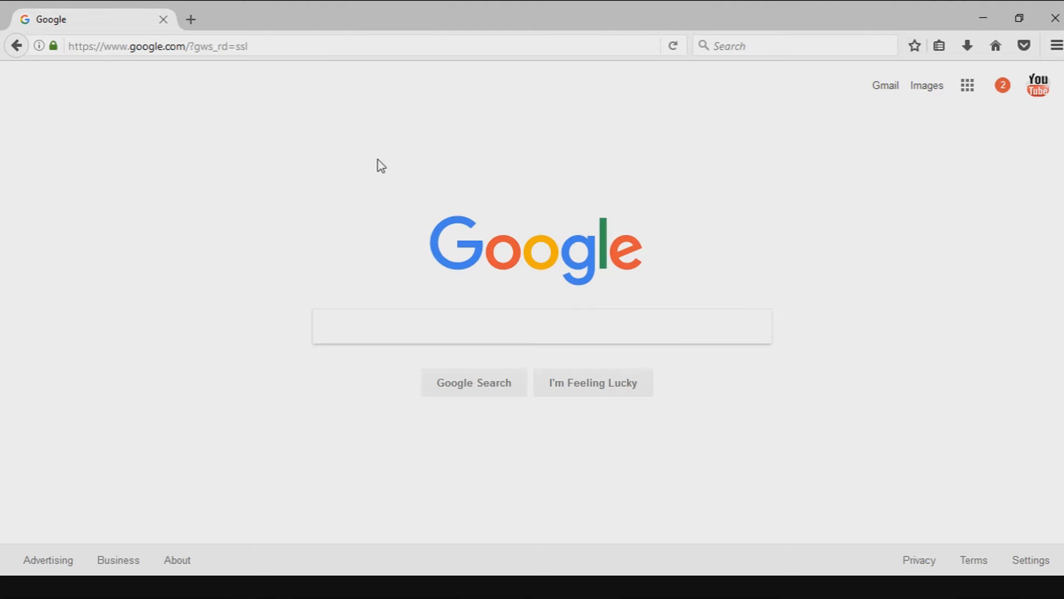
{"action": "mouse_move", "coordinate": [391, 120]}
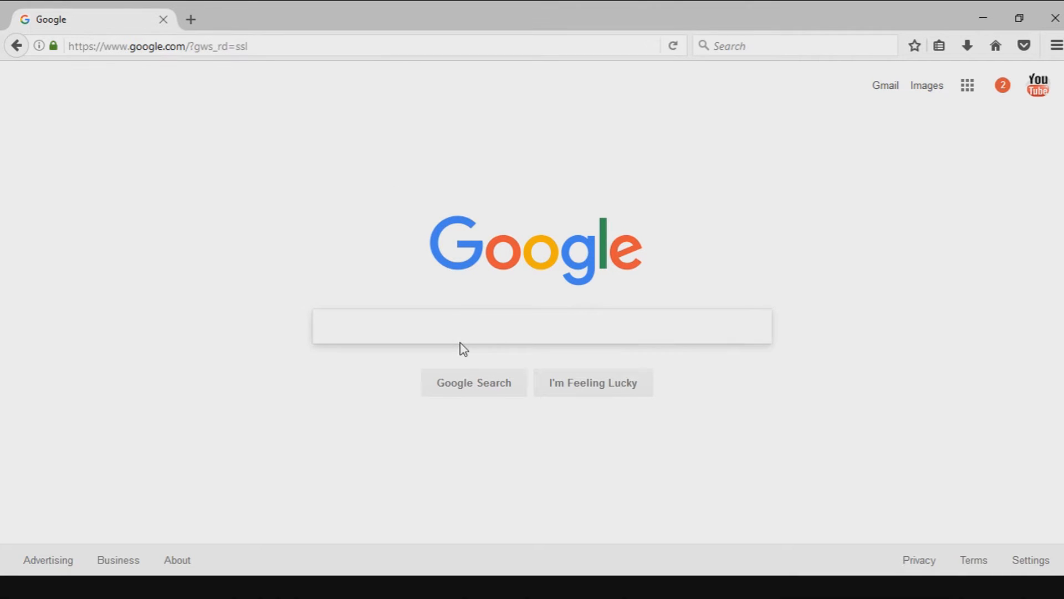
{"action": "left_click", "coordinate": [473, 327]}
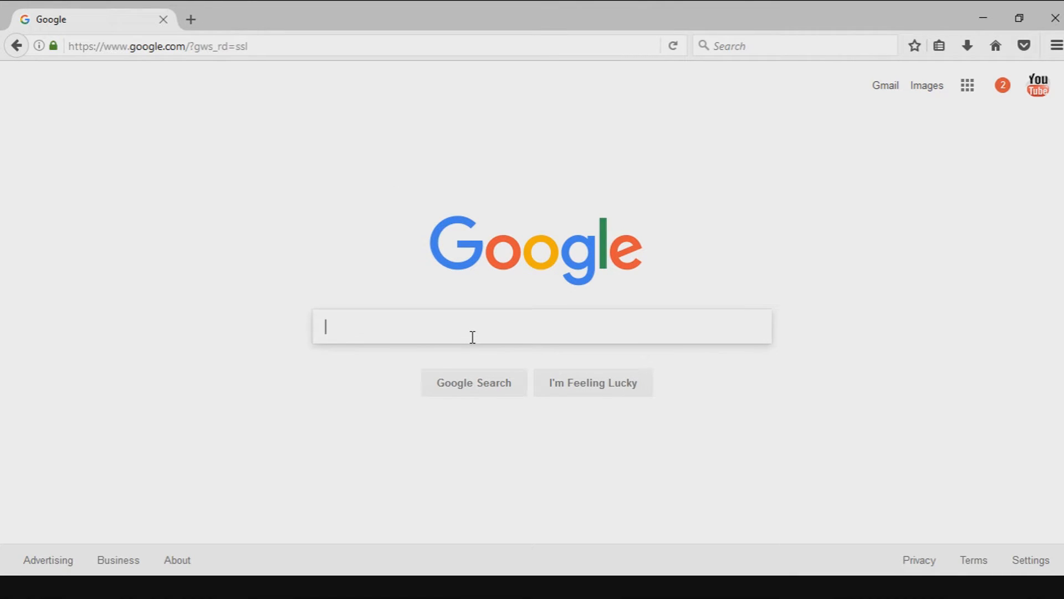
{"action": "type", "text": "slither.io"}
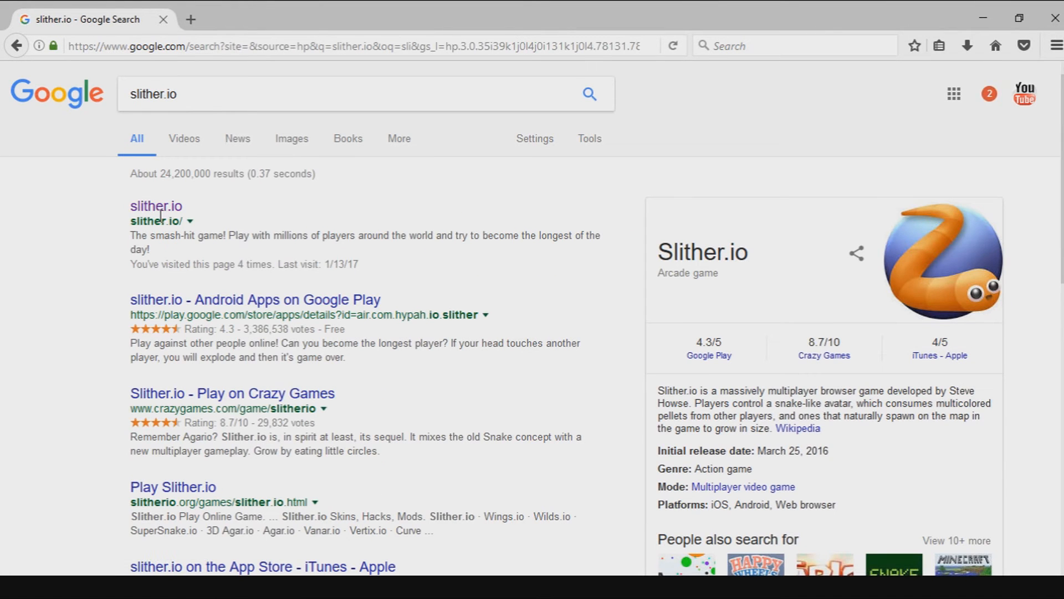
{"action": "left_click", "coordinate": [156, 207]}
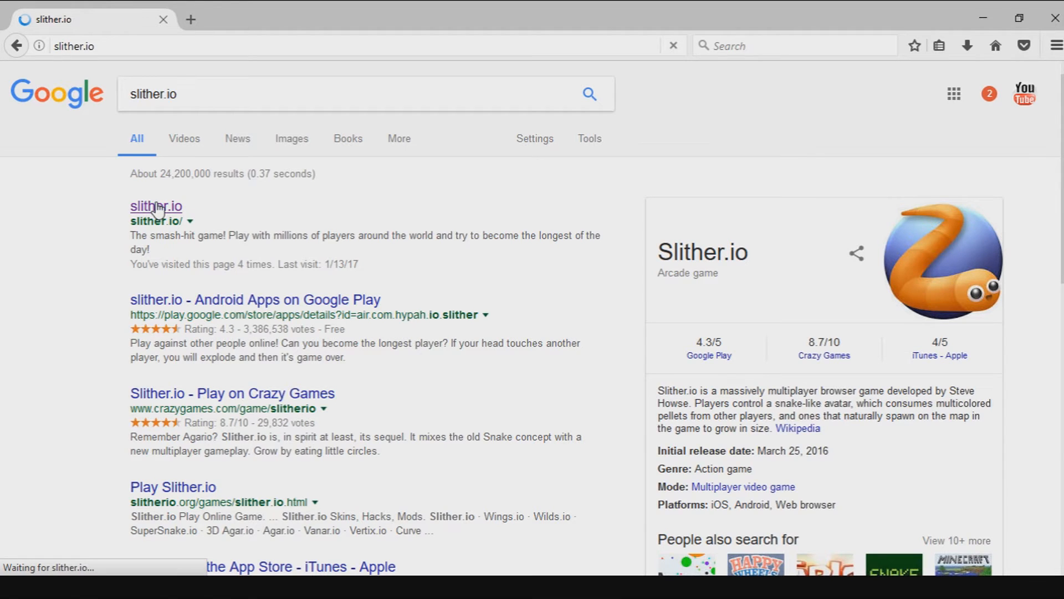
Enter the nickname 'sub glitch' and play a round ending at length 205.
{"action": "left_click", "coordinate": [155, 206]}
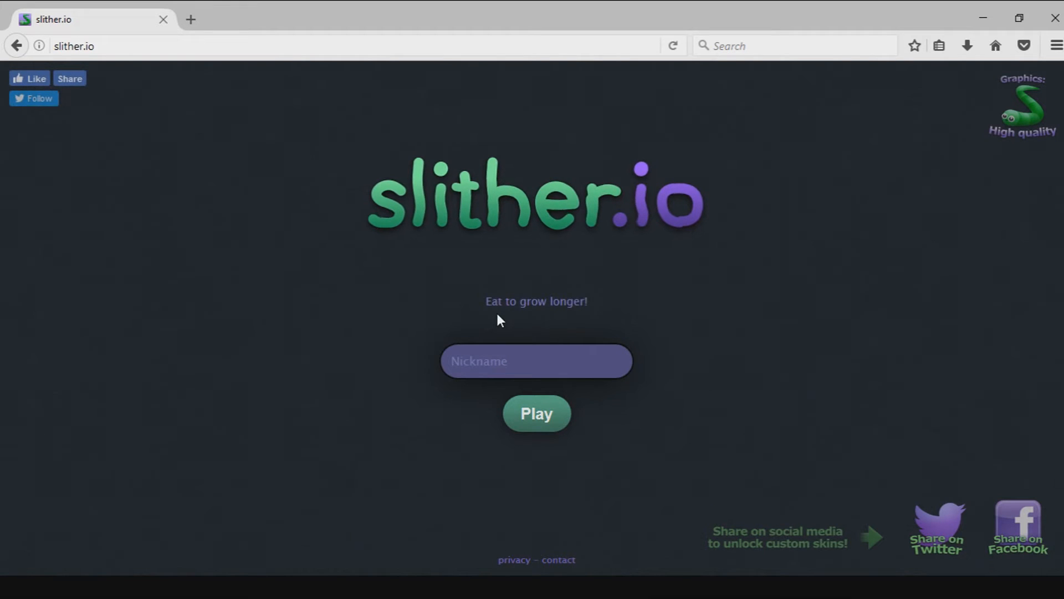
{"action": "mouse_move", "coordinate": [491, 347]}
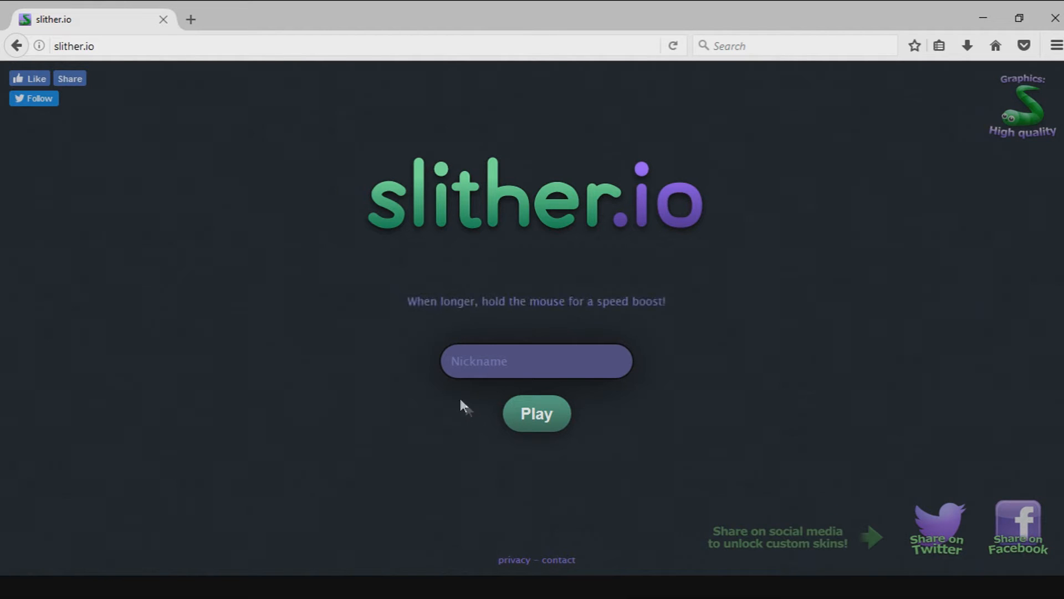
{"action": "type", "text": "s"}
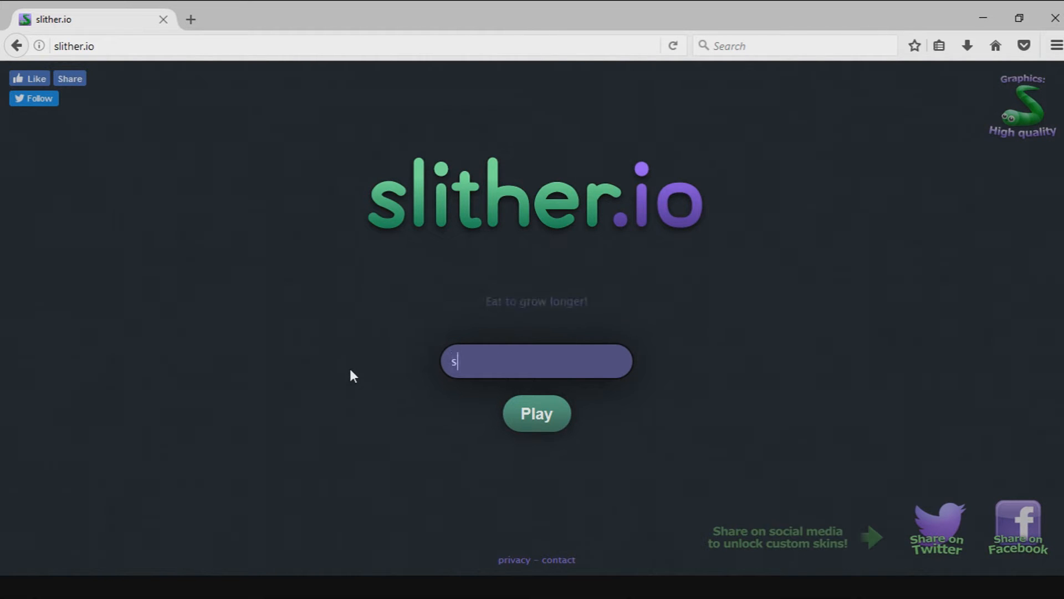
{"action": "type", "text": "ub glit"}
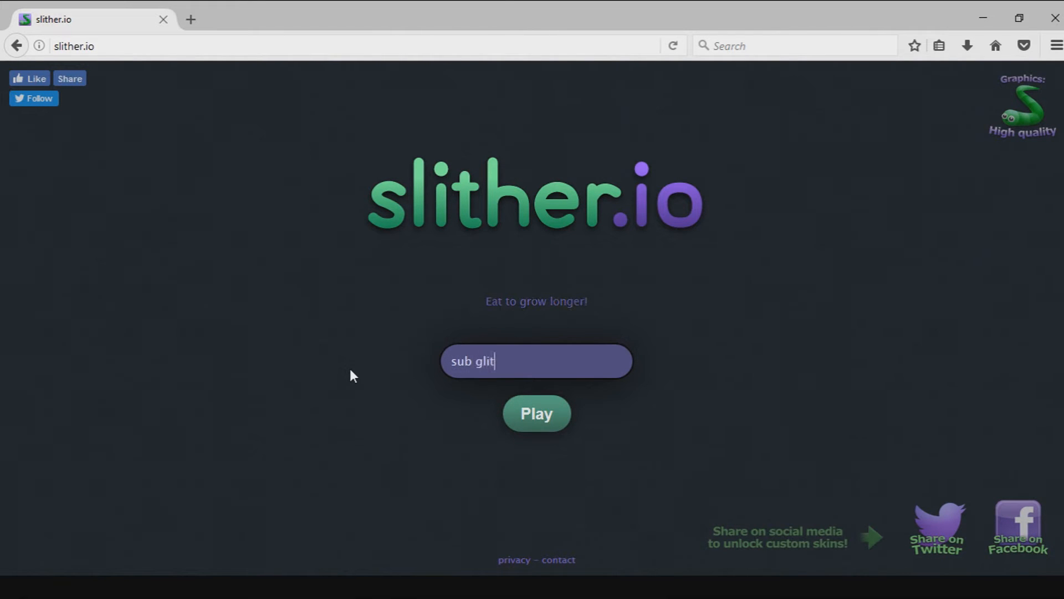
{"action": "type", "text": "ch"}
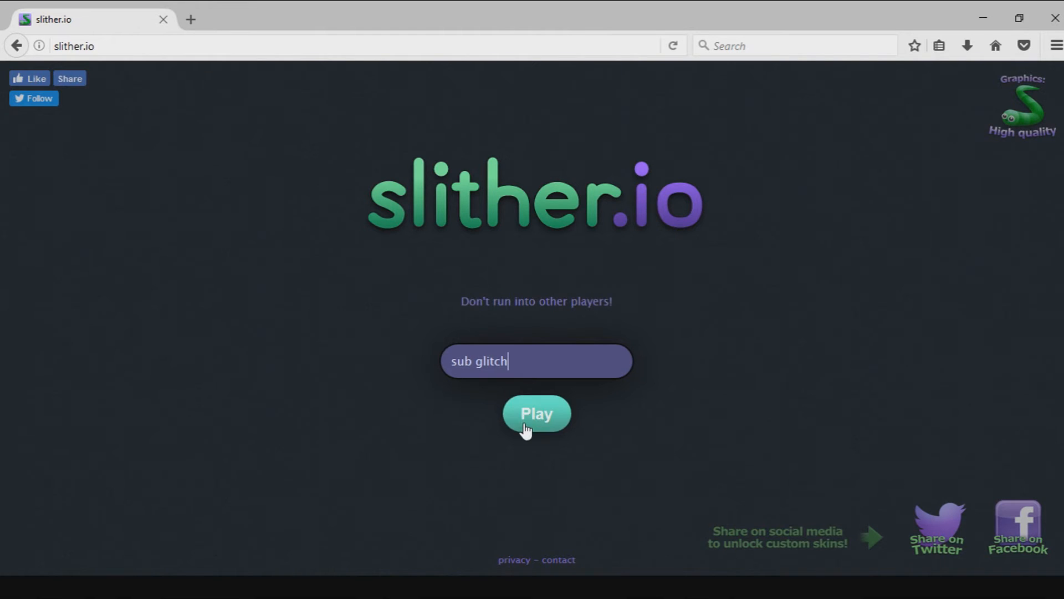
{"action": "left_click", "coordinate": [536, 412]}
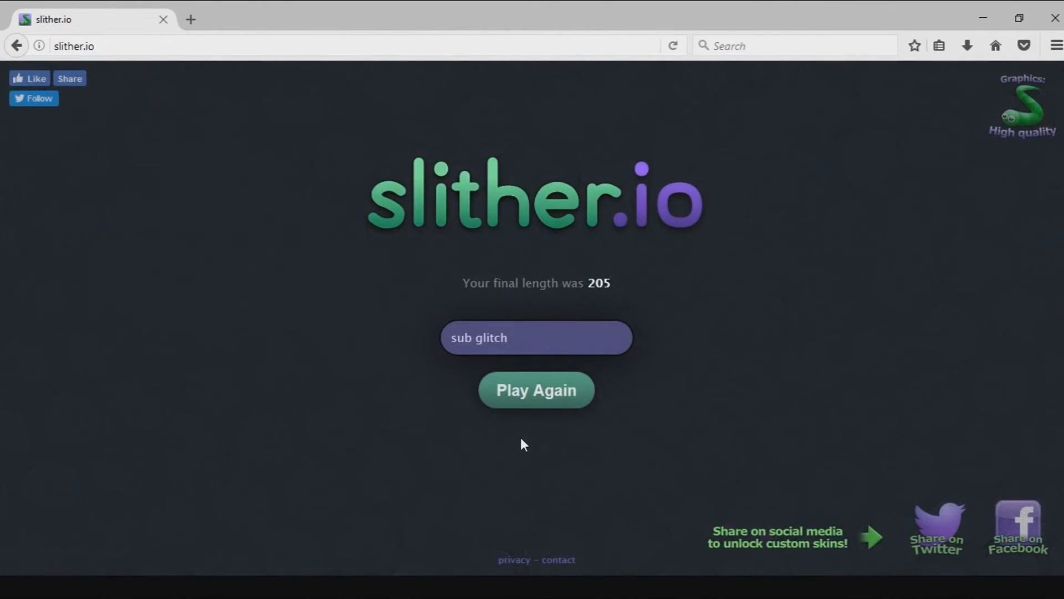
Play Again as 'sub glitch' and steer the orange snake around the arena.
{"action": "left_click", "coordinate": [536, 390]}
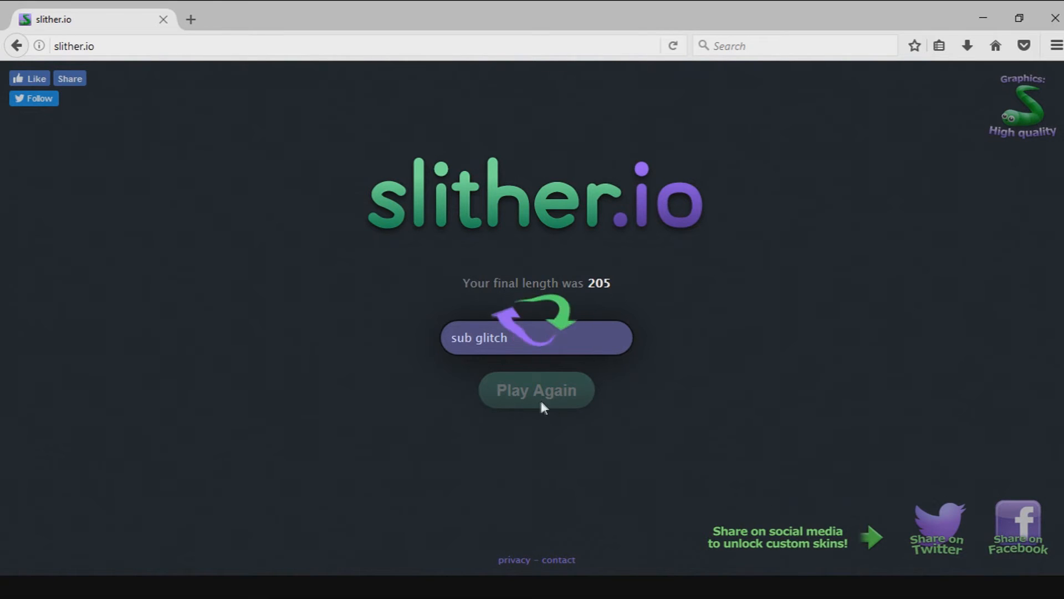
{"action": "left_click", "coordinate": [536, 391]}
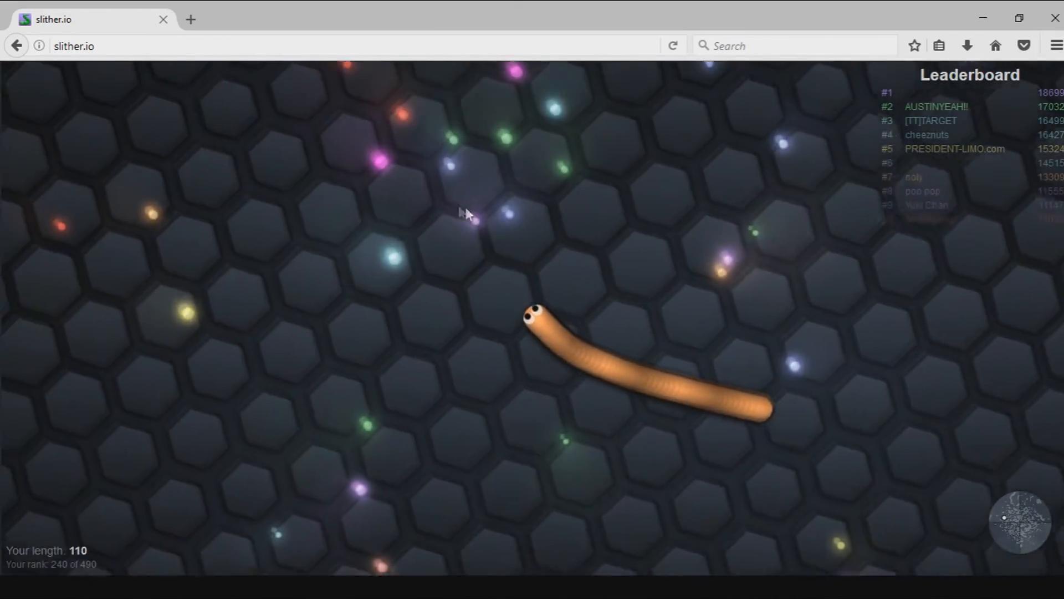
{"action": "mouse_move", "coordinate": [479, 255]}
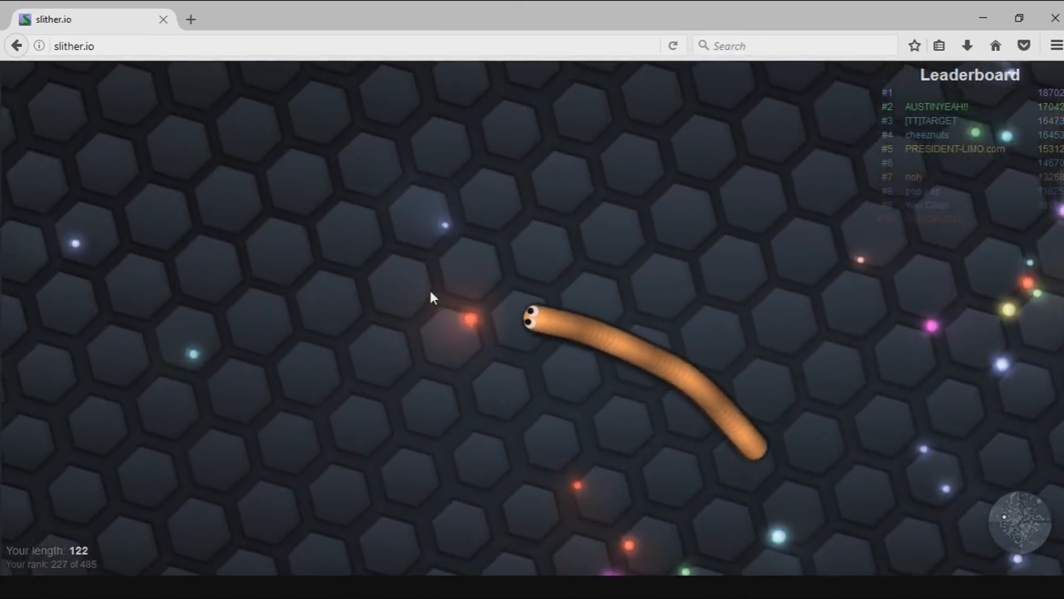
{"action": "mouse_move", "coordinate": [582, 203]}
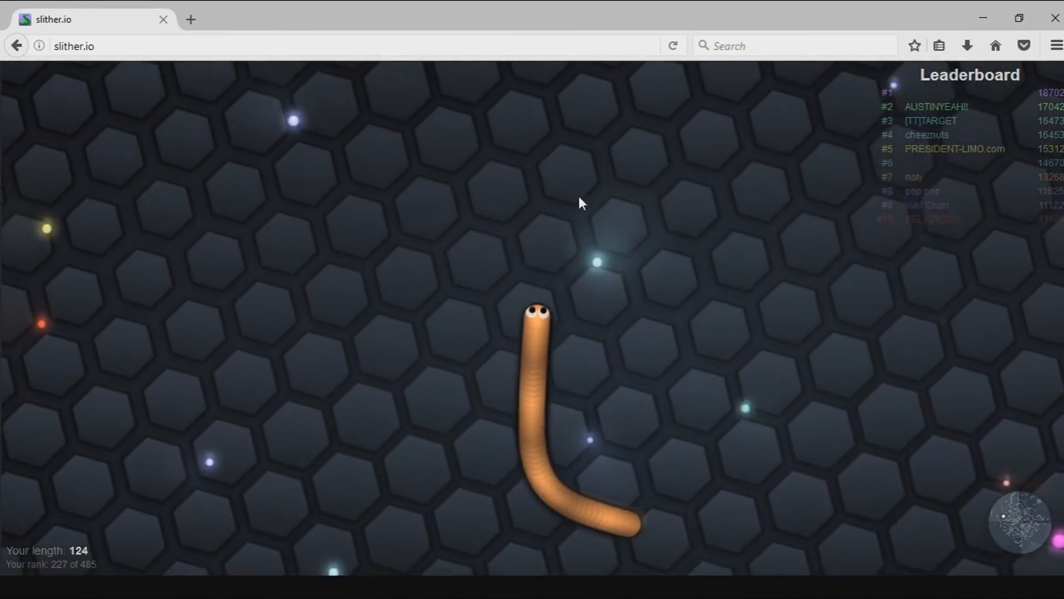